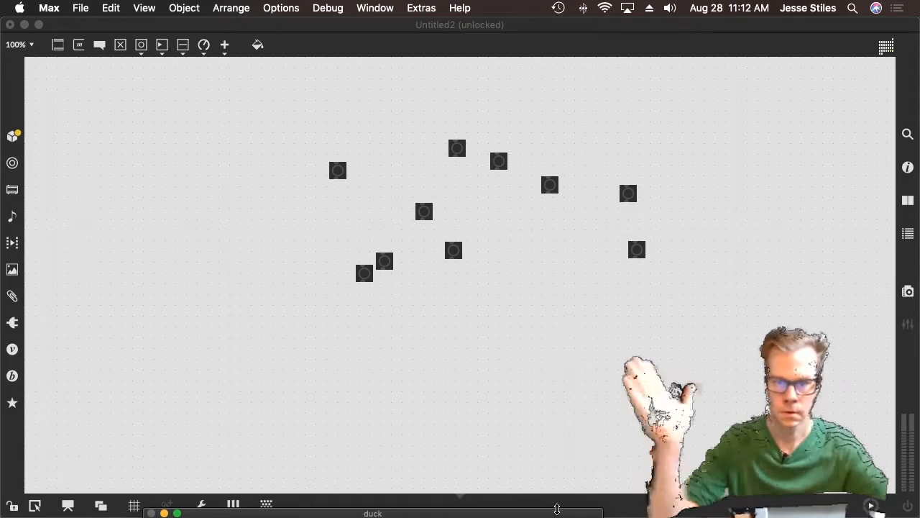
{"action": "mouse_move", "coordinate": [333, 148]}
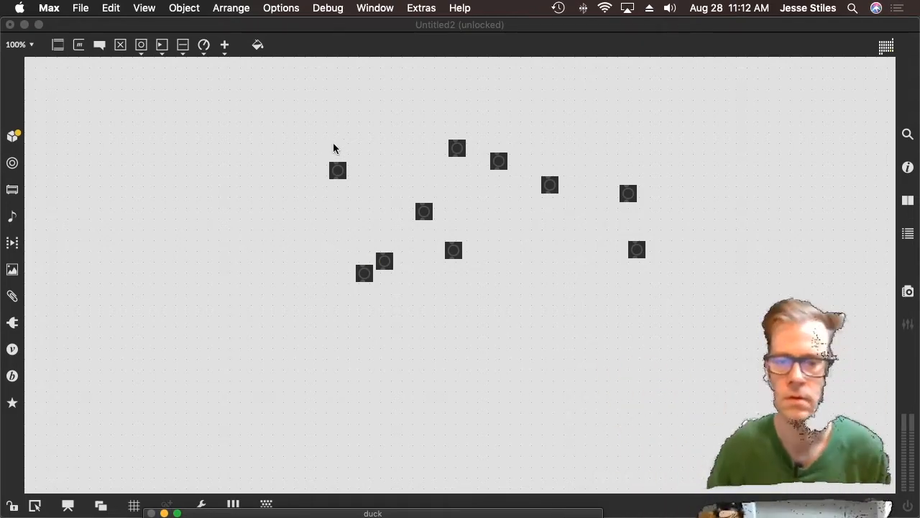
Step: Remove the extra bangs, enlarge the remaining one and add a send start-semester object
{"action": "left_click_drag", "start_coordinate": [295, 108], "coordinate": [780, 406]}
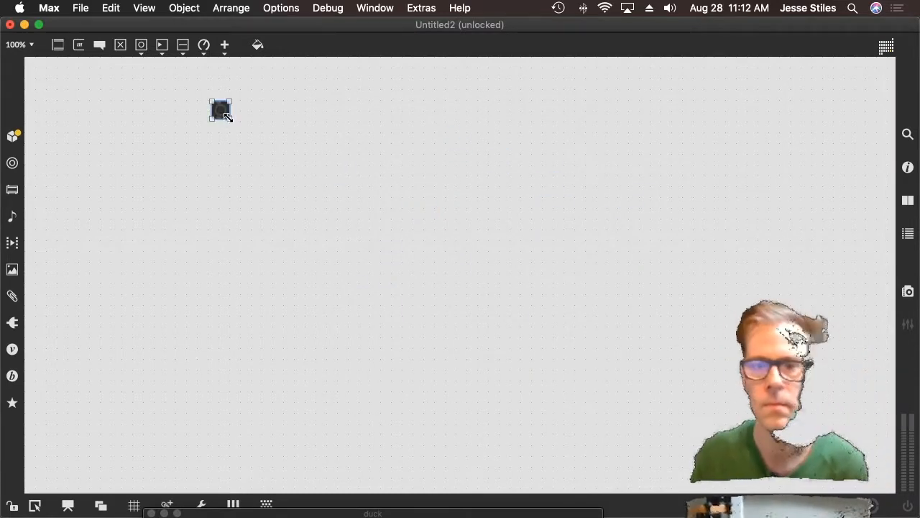
{"action": "left_click_drag", "start_coordinate": [230, 121], "coordinate": [391, 280]}
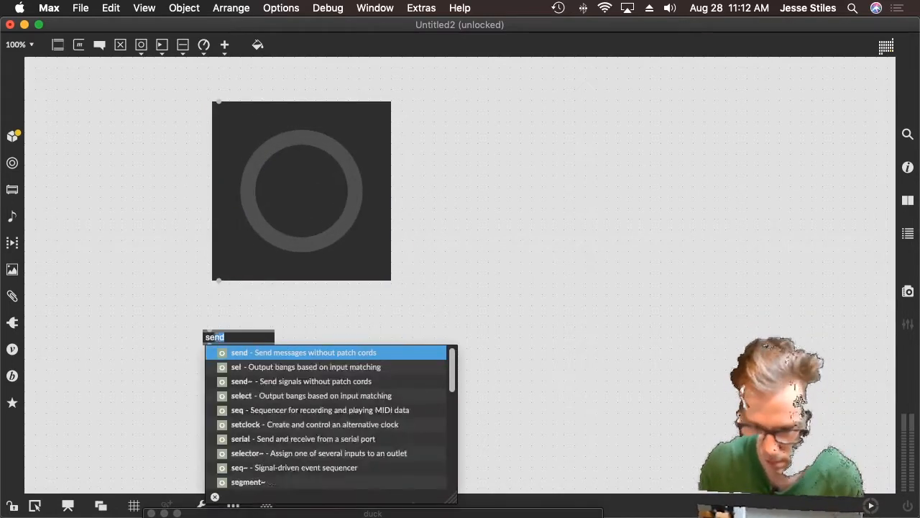
{"action": "type", "text": "start-"}
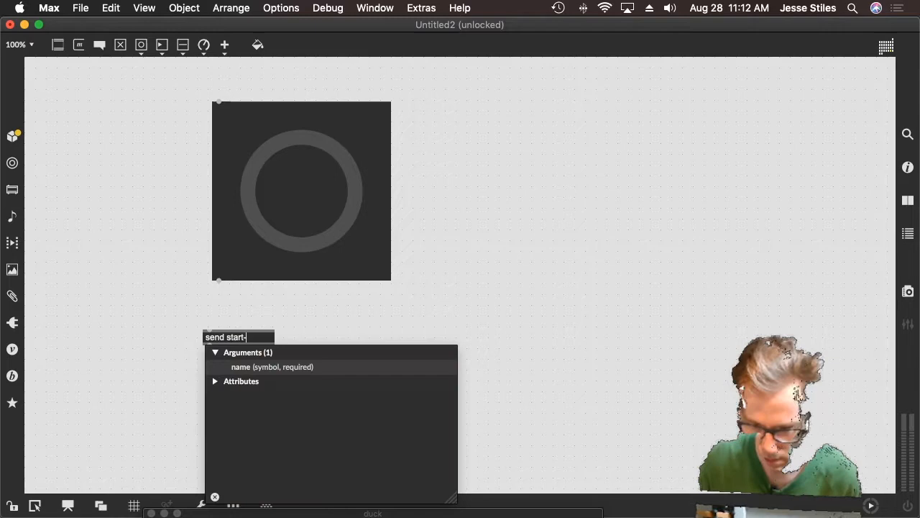
{"action": "type", "text": "semester"}
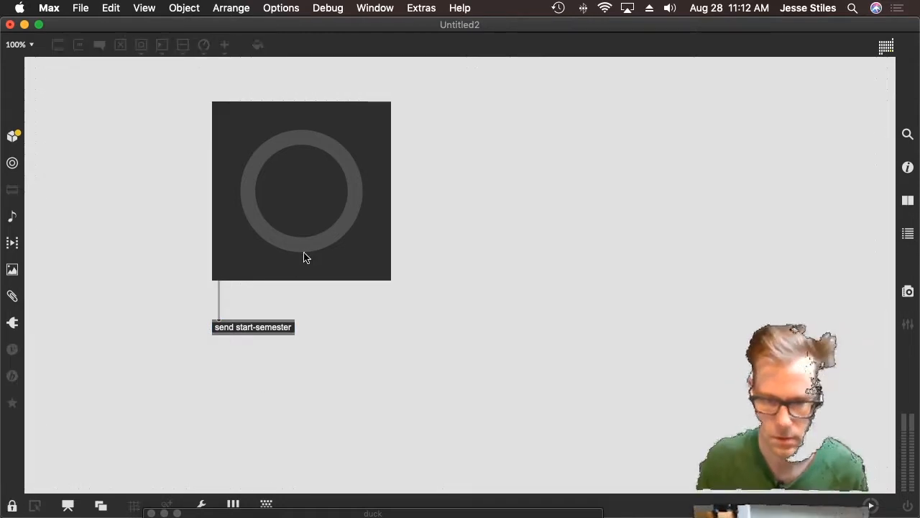
{"action": "mouse_move", "coordinate": [302, 199]}
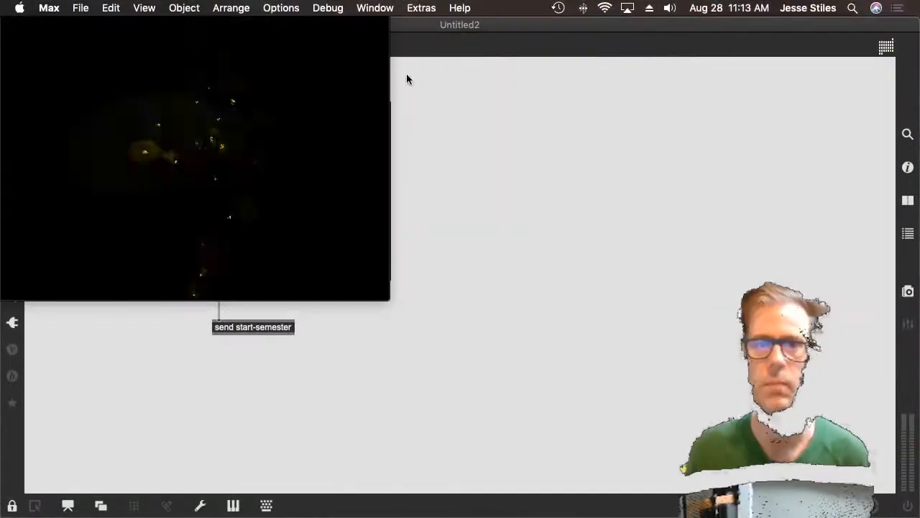
Step: Bring the duck-fft patch to the front via the Window list
{"action": "left_click", "coordinate": [374, 8]}
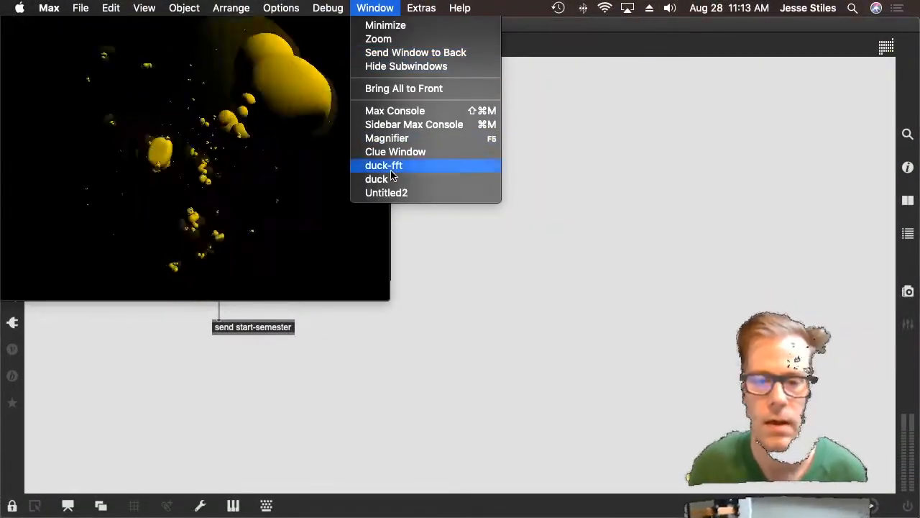
{"action": "left_click", "coordinate": [382, 166]}
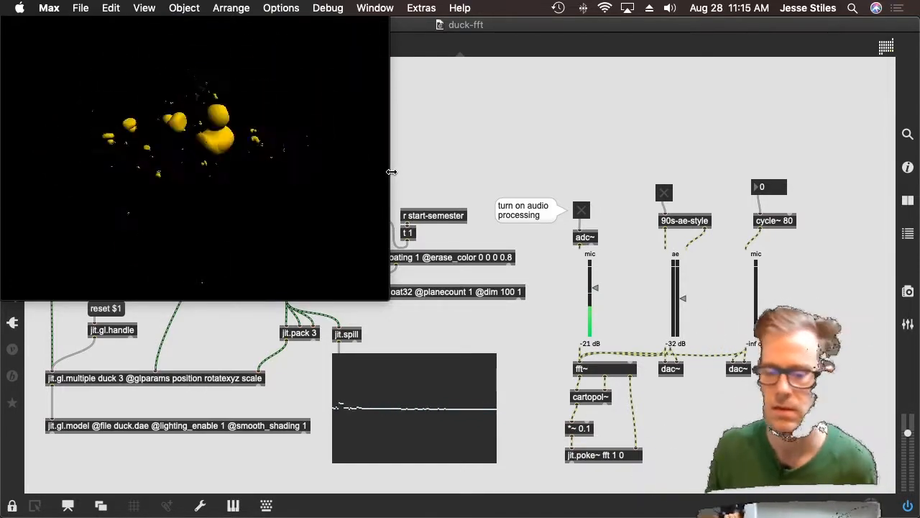
Step: Unlock the duck-fft patch and resize its black signal display box
{"action": "left_click", "coordinate": [11, 504]}
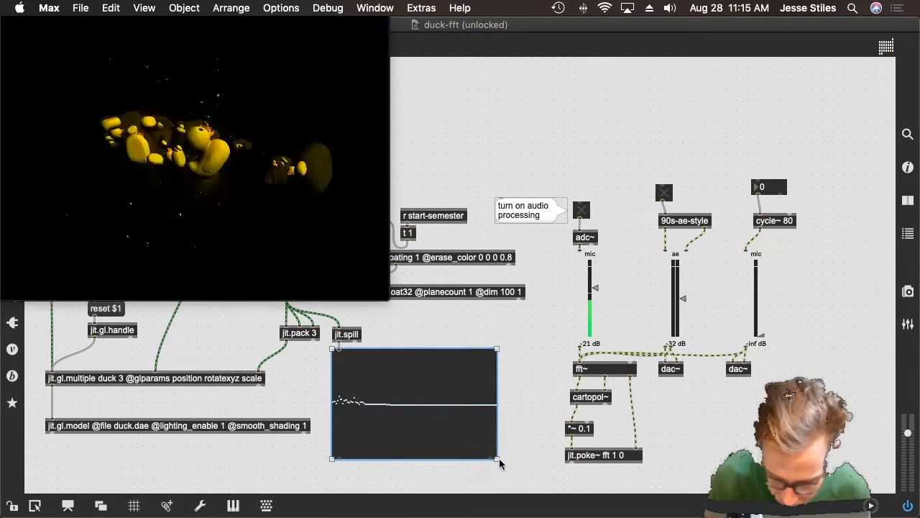
{"action": "left_click_drag", "start_coordinate": [497, 460], "coordinate": [535, 466]}
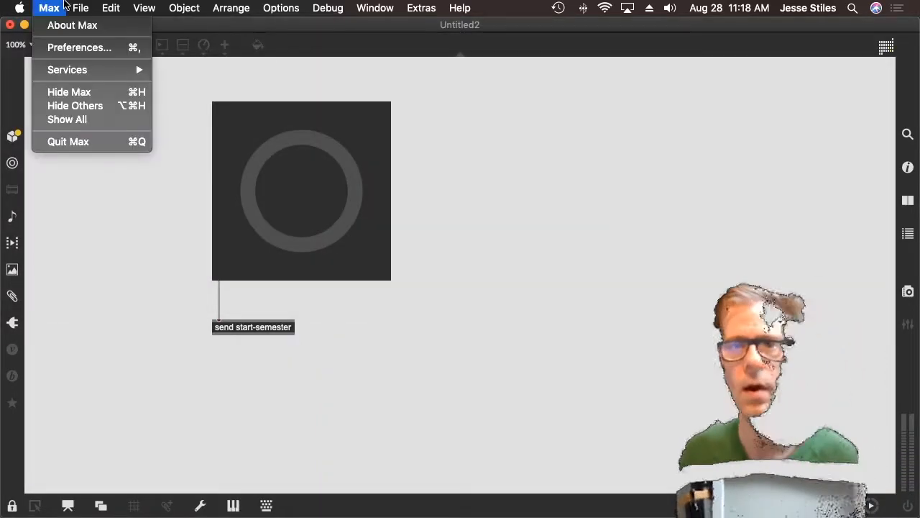
Step: Open intro slides.maxpat from recent patchers and focus its window
{"action": "left_click", "coordinate": [80, 9]}
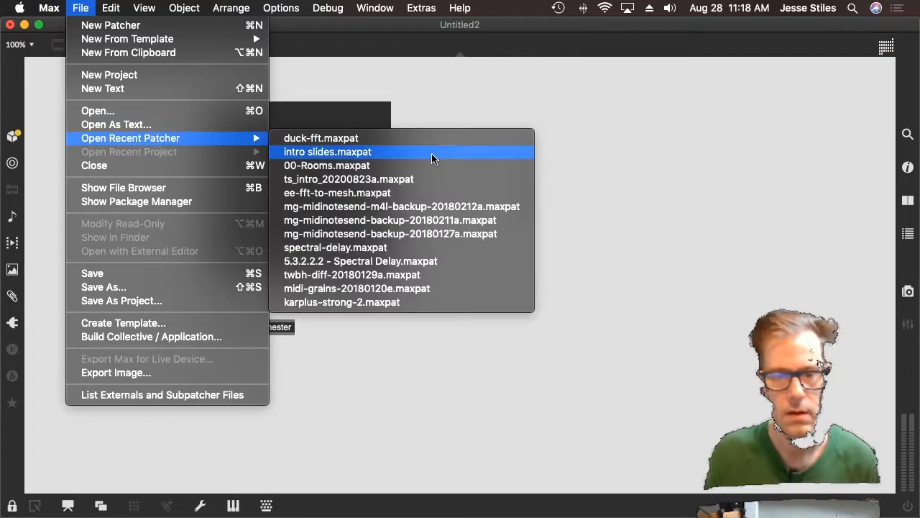
{"action": "left_click", "coordinate": [328, 153]}
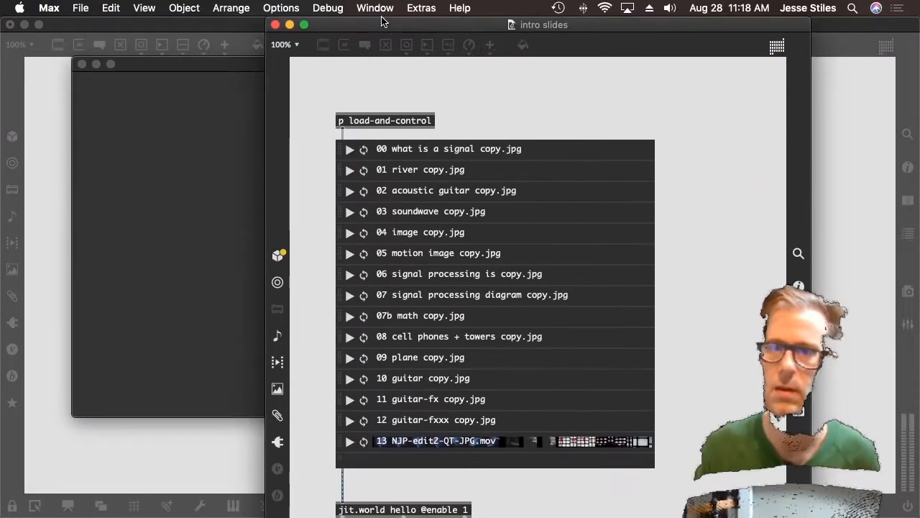
{"action": "mouse_move", "coordinate": [428, 76]}
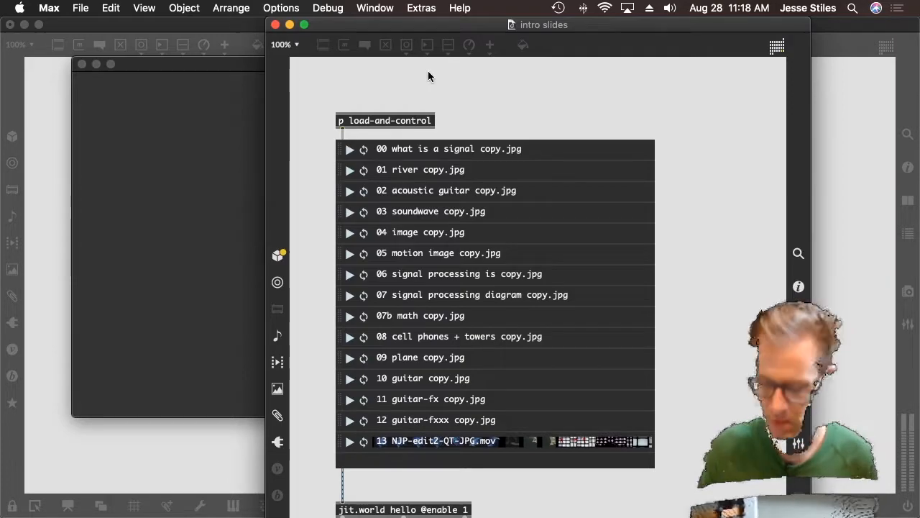
{"action": "left_click", "coordinate": [348, 149]}
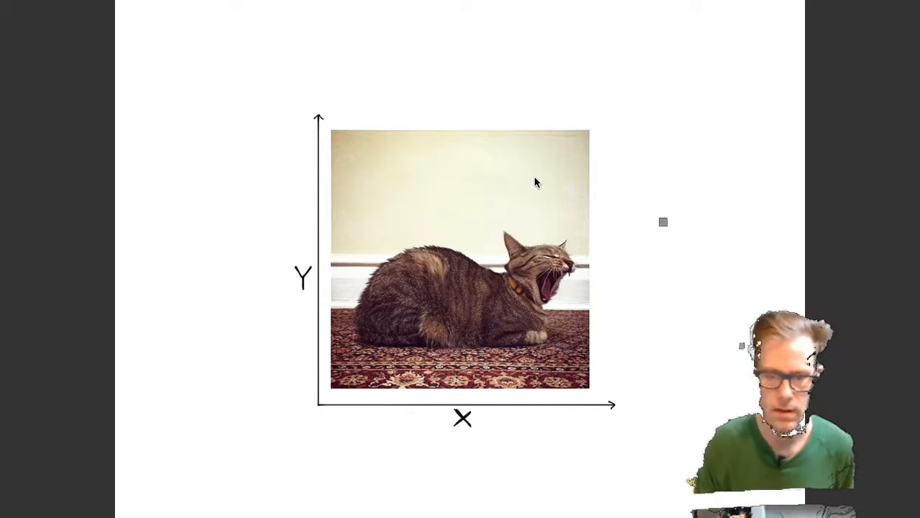
{"action": "mouse_move", "coordinate": [526, 385]}
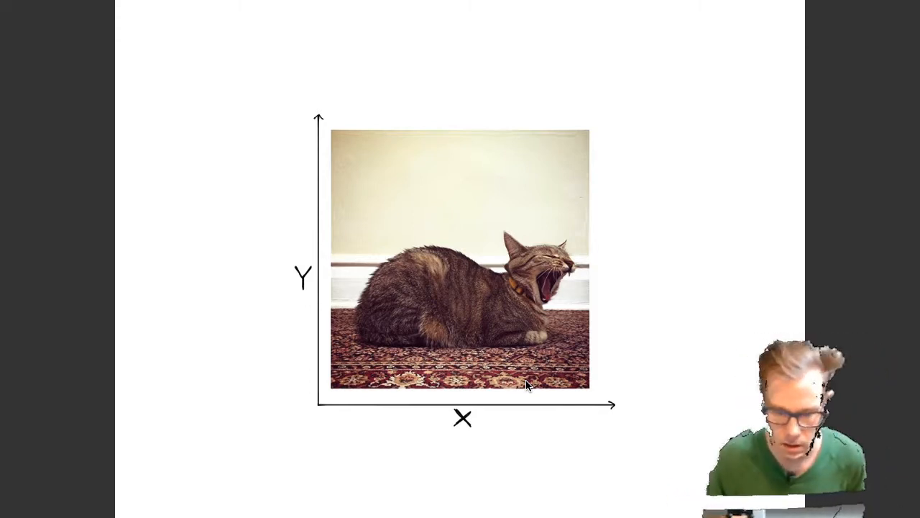
{"action": "mouse_move", "coordinate": [457, 239]}
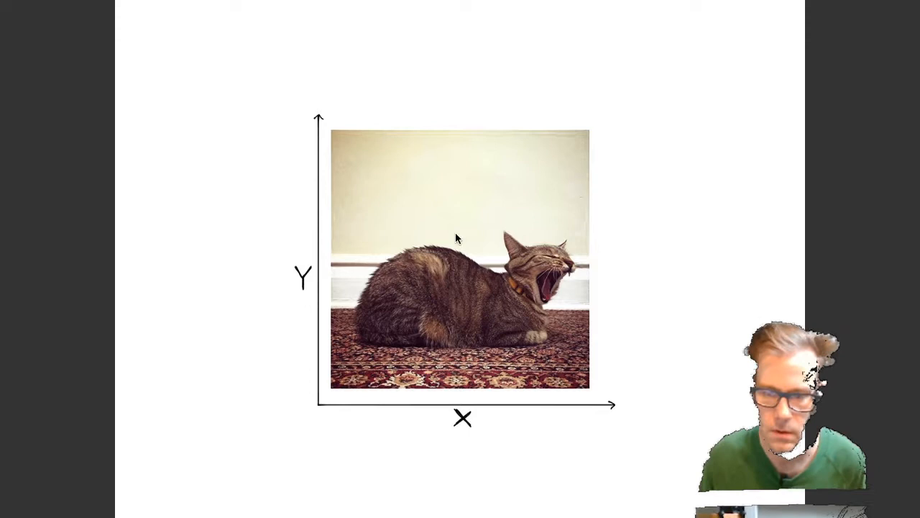
{"action": "mouse_move", "coordinate": [360, 204]}
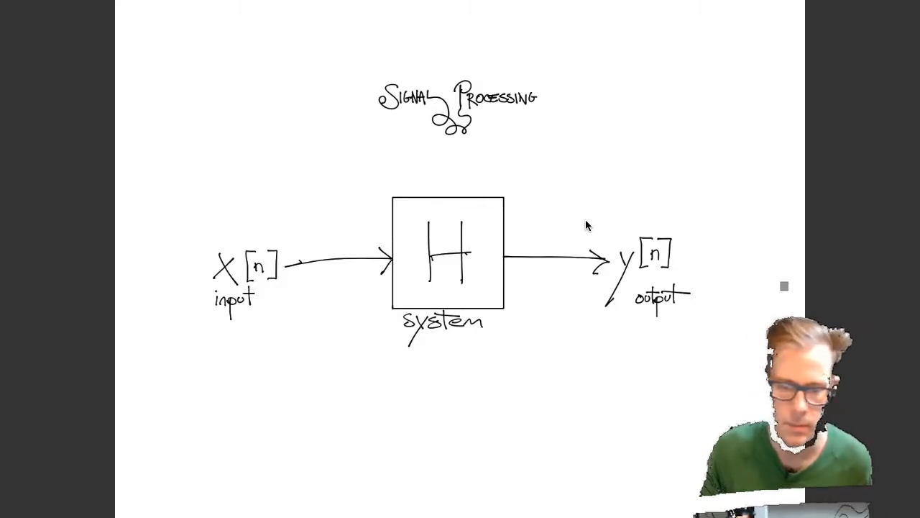
{"action": "mouse_move", "coordinate": [302, 285]}
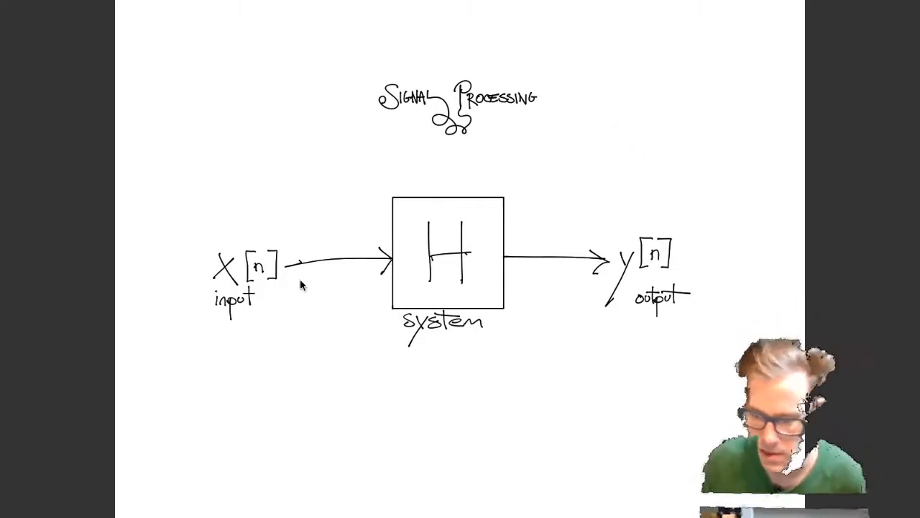
{"action": "mouse_move", "coordinate": [601, 115]}
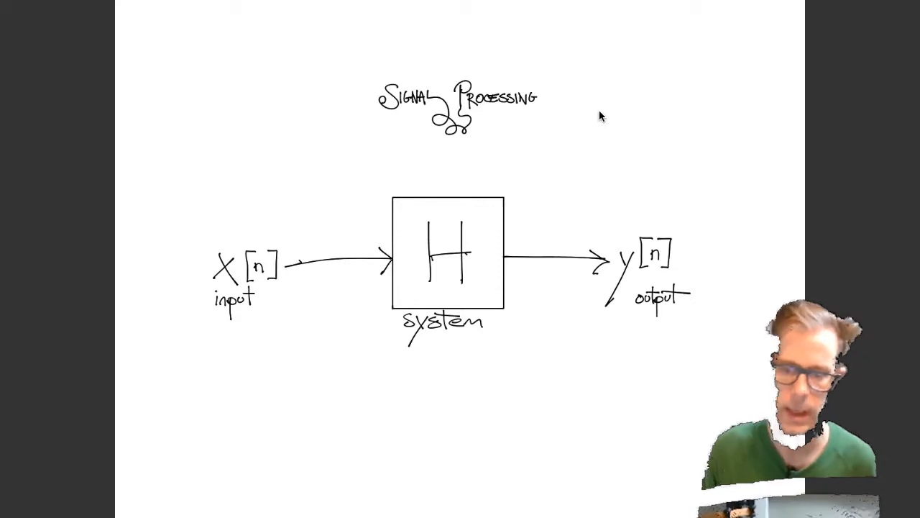